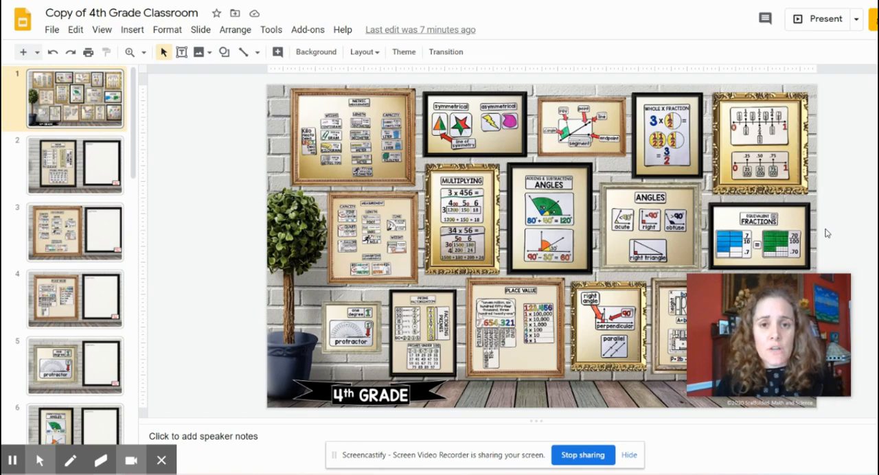
{"action": "mouse_move", "coordinate": [799, 242]}
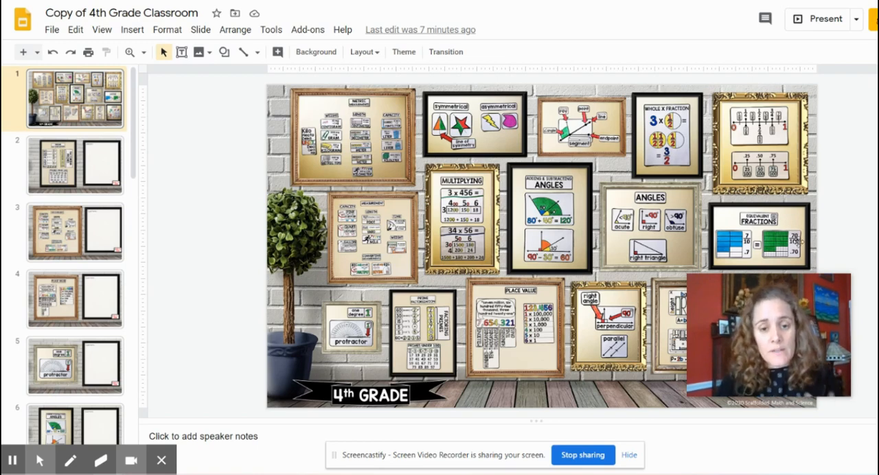
Share the 4th Grade Classroom slides so anyone with the link can view.
{"action": "left_click", "coordinate": [52, 29]}
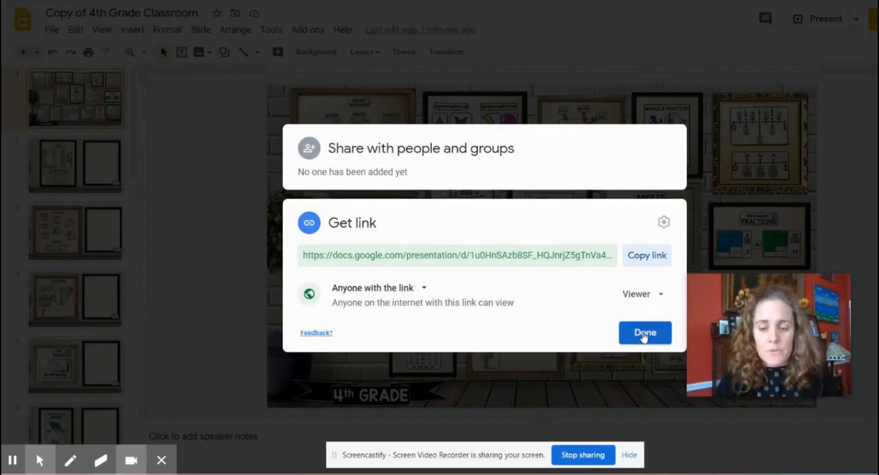
{"action": "left_click", "coordinate": [644, 333]}
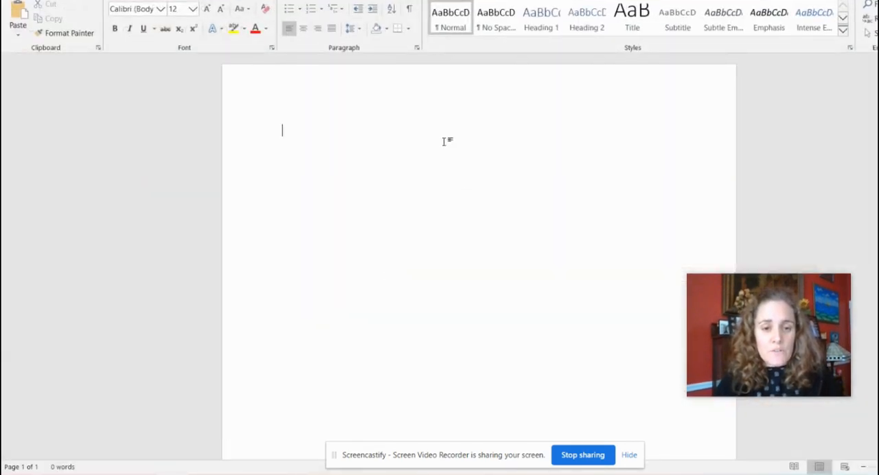
Paste the slides link into Word and replace its edit?usp=sharing ending with present.
{"action": "type", "text": "https://docs.google.com/presentation/d/1u0HnSAzb8SF_HQJnrjZ5gTnVa4Jt-P0Wm-lAVtmf6n0/edit?usp=sharing"}
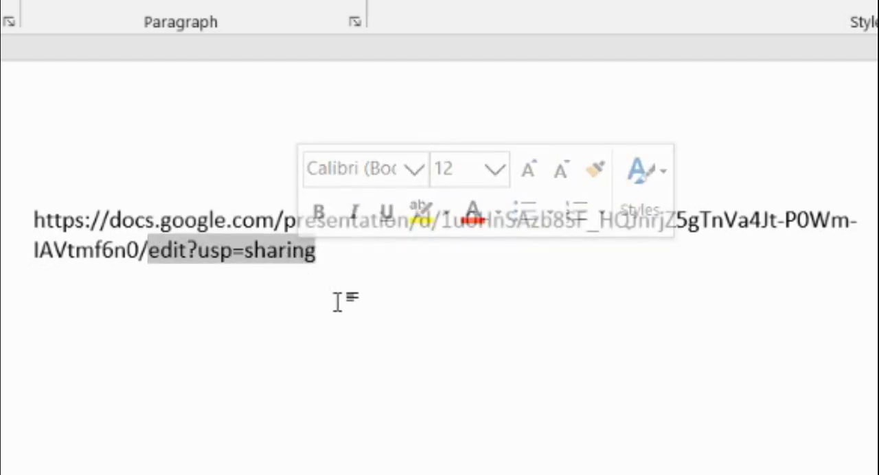
{"action": "type", "text": "present"}
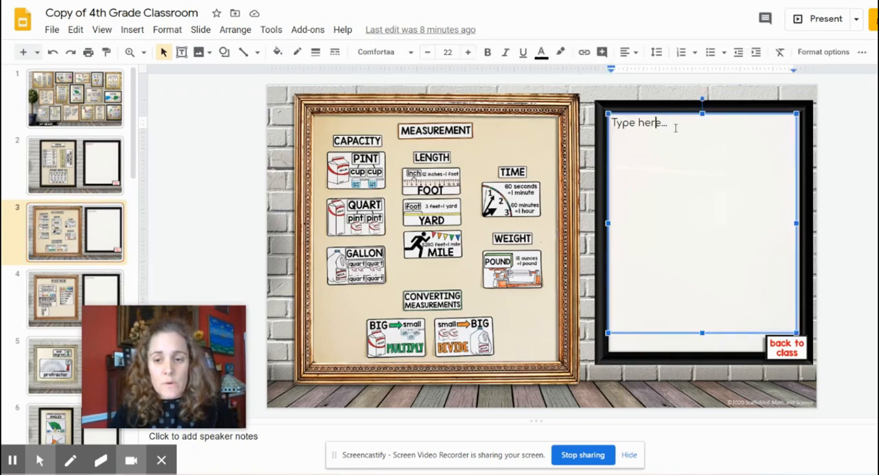
Add a bold, centered 'Measurements' heading to the slide 3 note panel.
{"action": "type", "text": "Meas"}
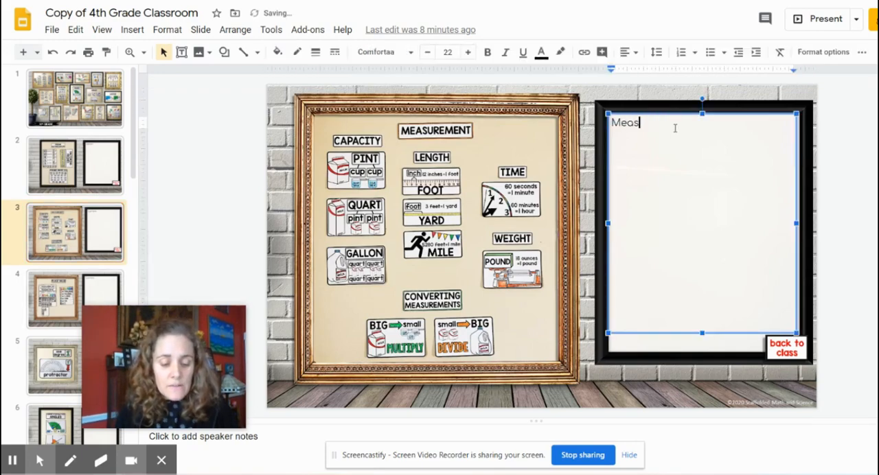
{"action": "type", "text": "urements"}
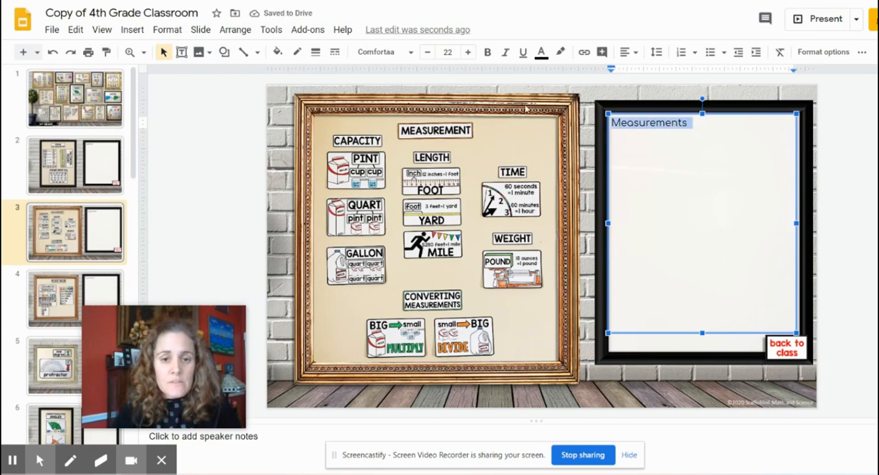
{"action": "left_click", "coordinate": [488, 52]}
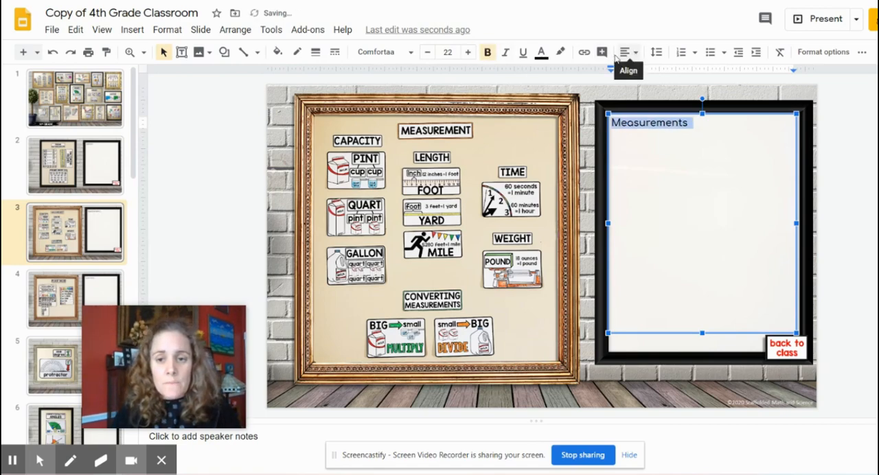
{"action": "left_click", "coordinate": [467, 53]}
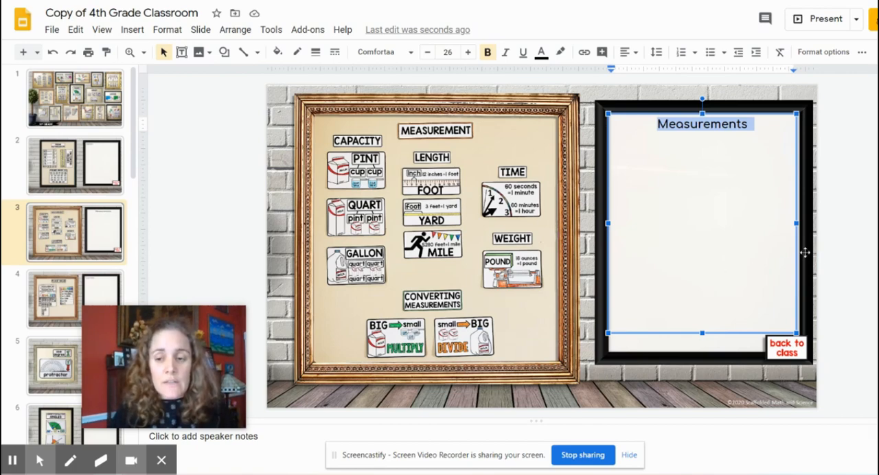
{"action": "mouse_move", "coordinate": [818, 257]}
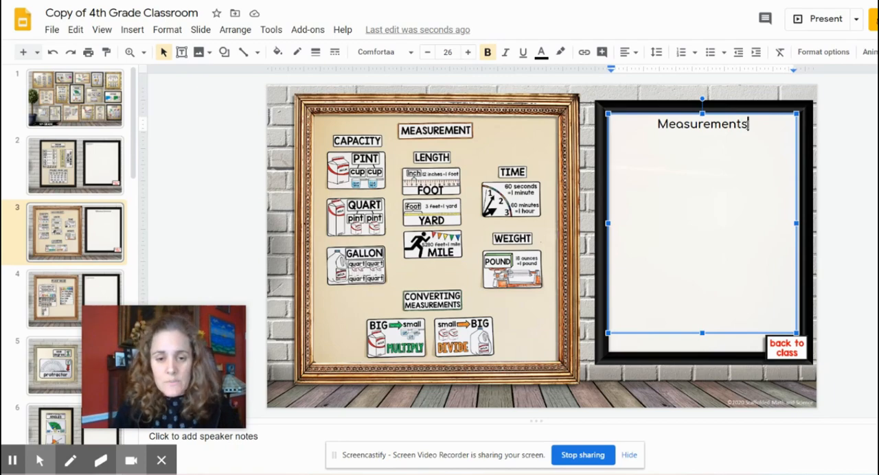
List Capacity, Length, Time and weight under the heading and preview the slide.
{"action": "type", "text": "capracity"}
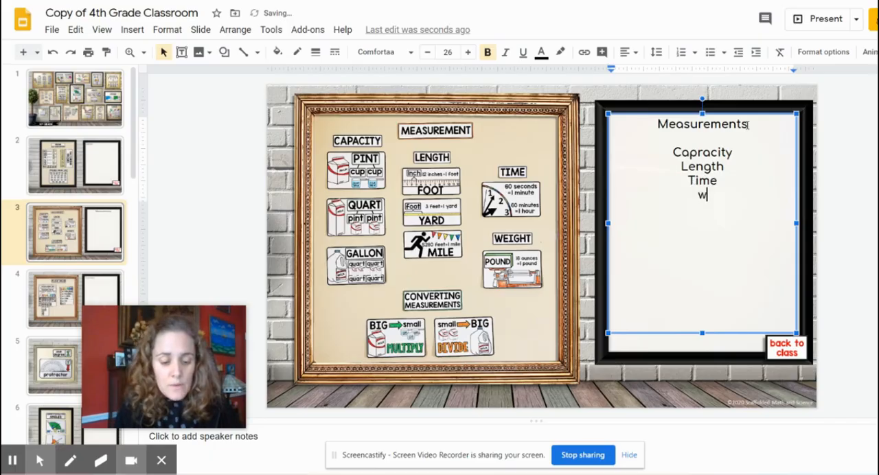
{"action": "left_click", "coordinate": [825, 20]}
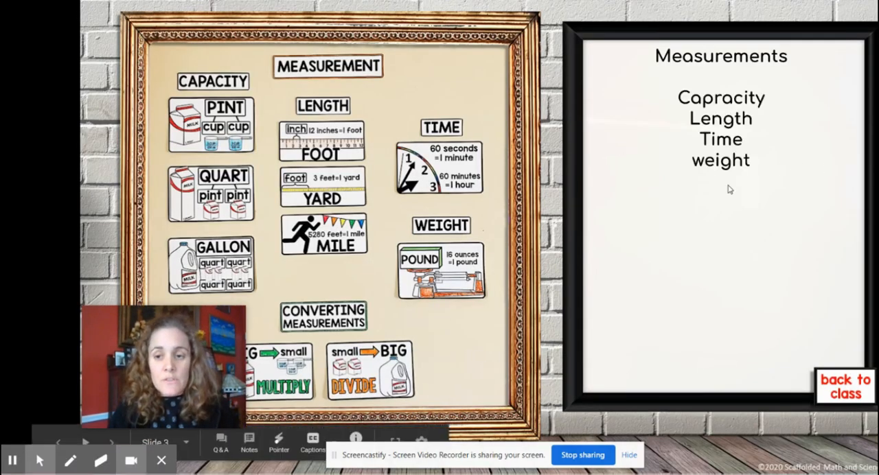
{"action": "mouse_move", "coordinate": [665, 99]}
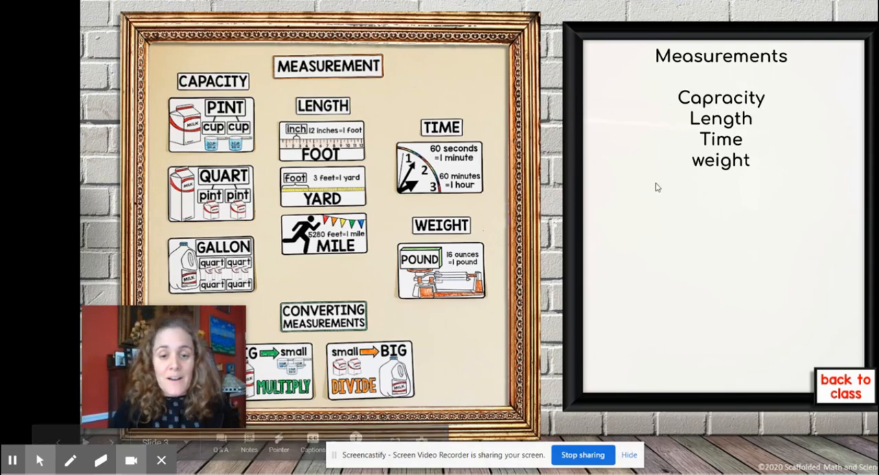
{"action": "mouse_move", "coordinate": [670, 162]}
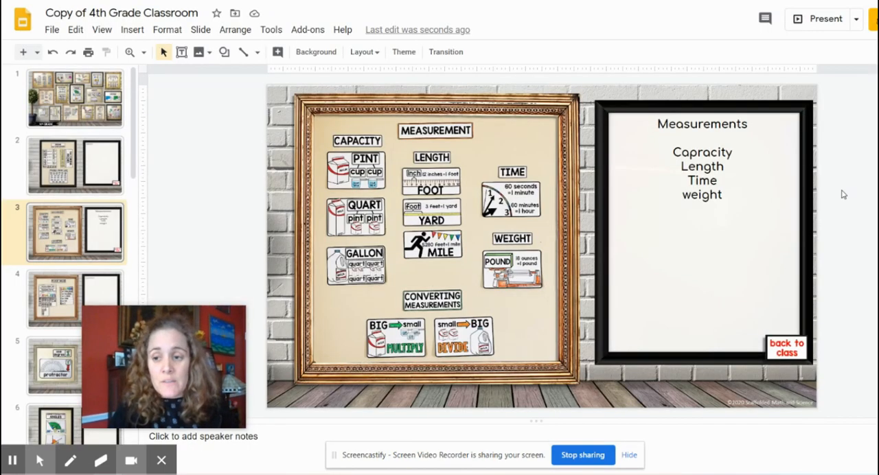
Insert a web-searched milk carton image and change 'weight' to 'Click the milk'.
{"action": "left_click", "coordinate": [132, 30]}
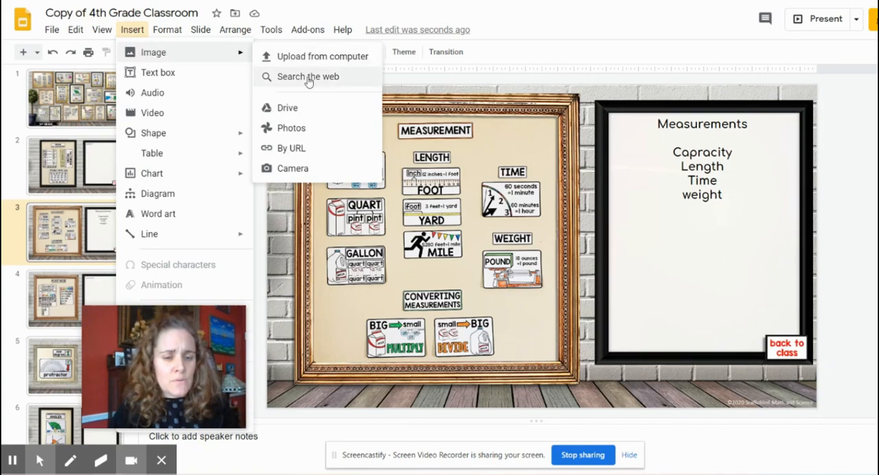
{"action": "left_click", "coordinate": [308, 76]}
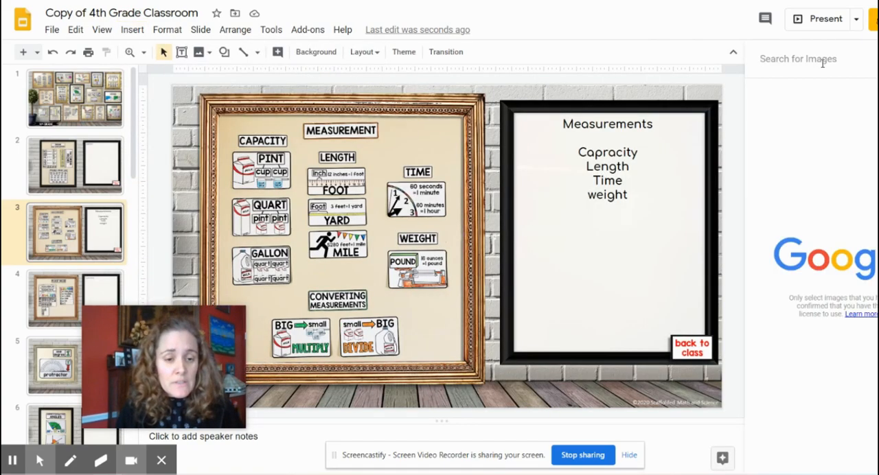
{"action": "type", "text": "milk carton"}
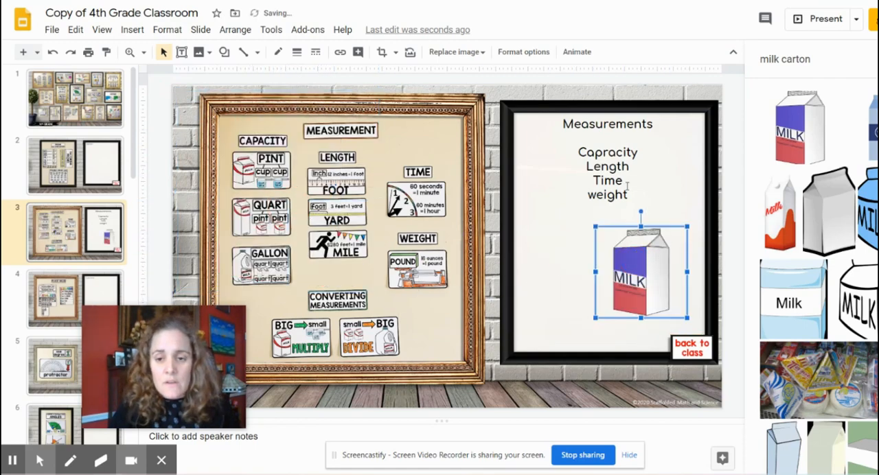
{"action": "double_click", "coordinate": [608, 195]}
{"action": "type", "text": "Click the milk"}
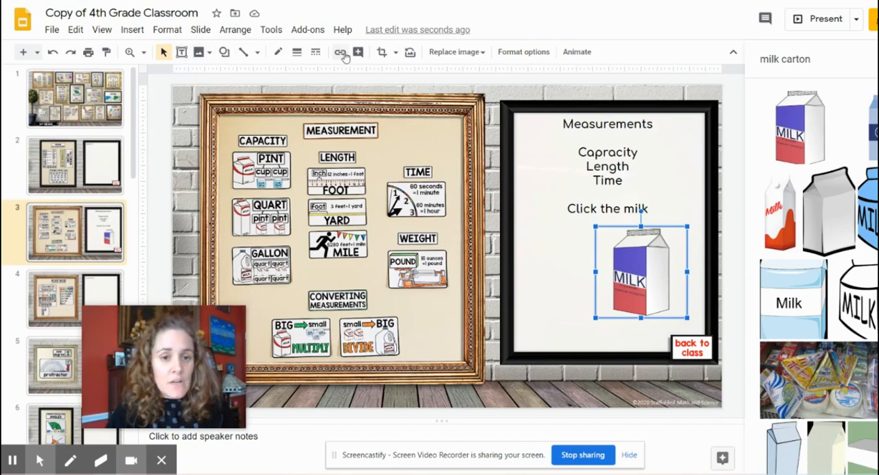
Link the milk carton picture to the YouTube video and open it while presenting.
{"action": "left_click", "coordinate": [339, 52]}
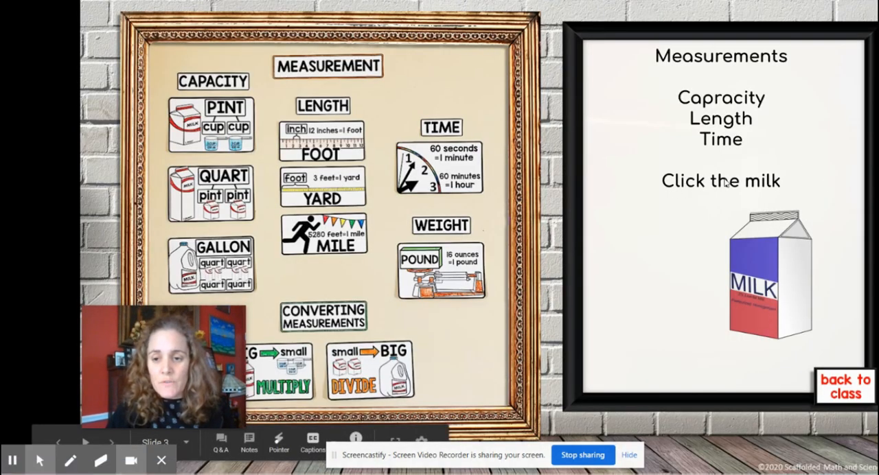
{"action": "left_click", "coordinate": [769, 275]}
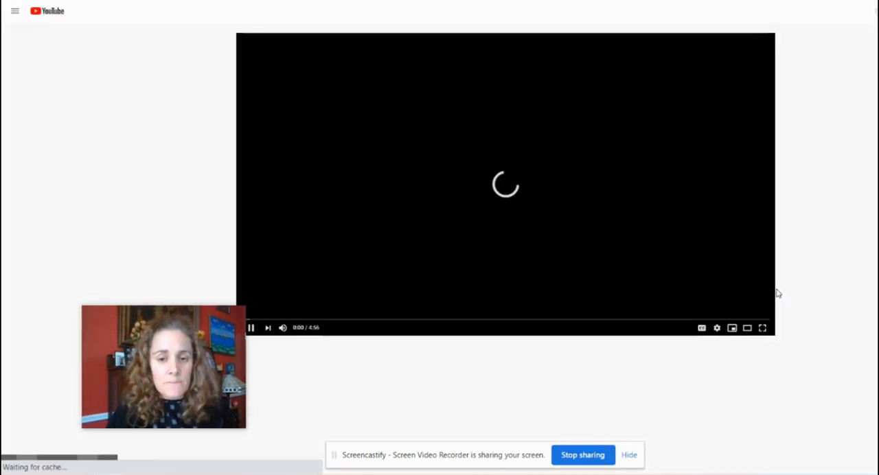